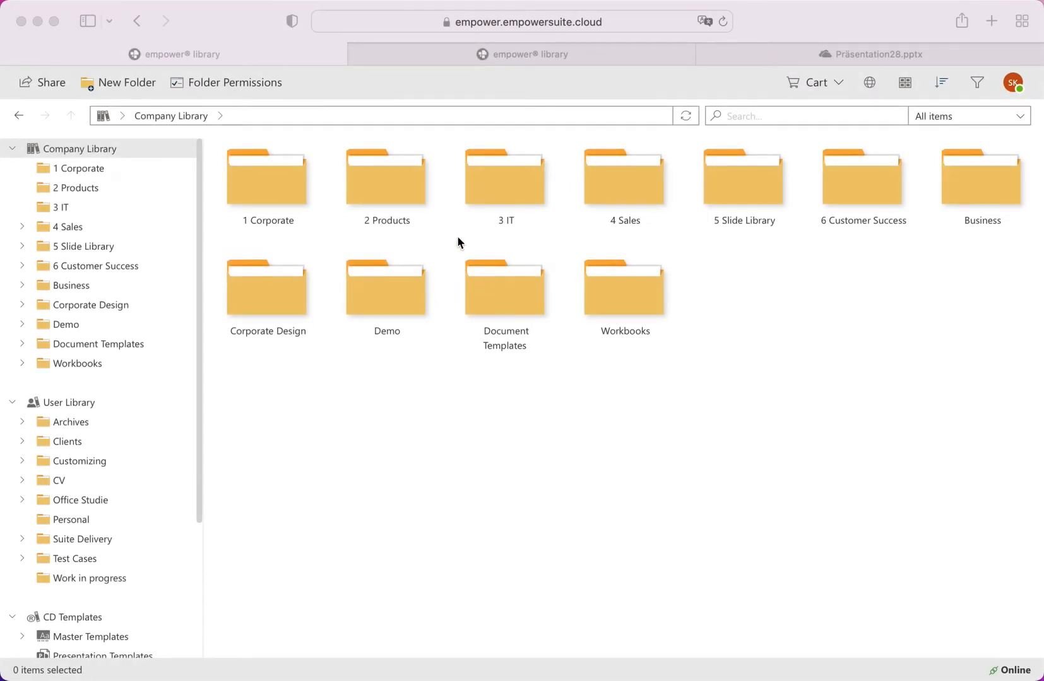
mouse_move(448, 239)
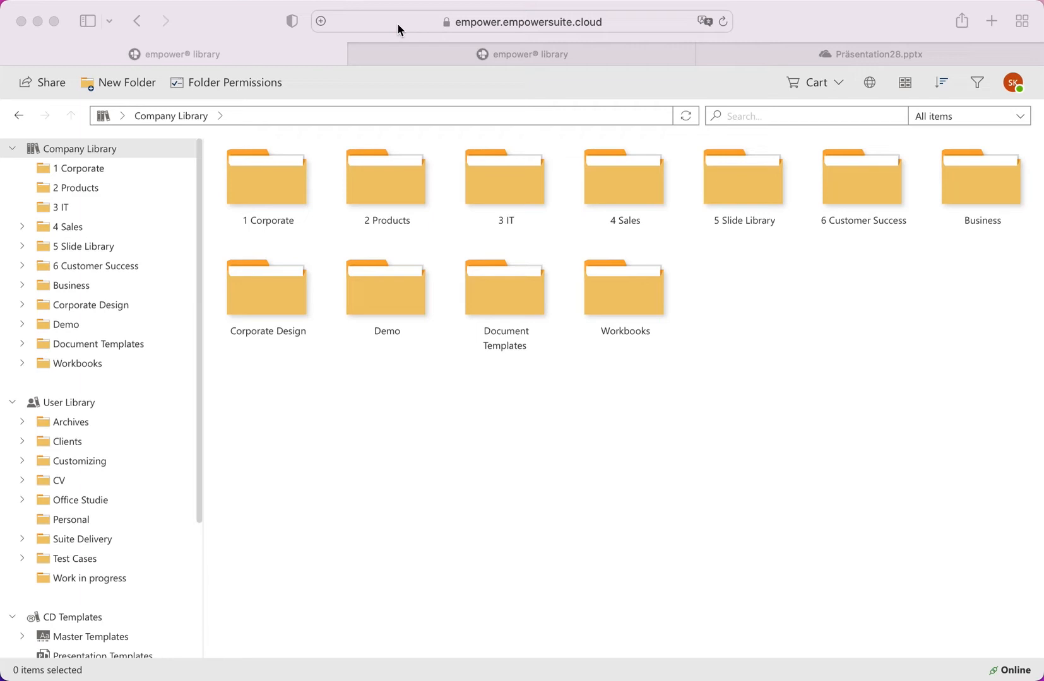
mouse_move(87, 168)
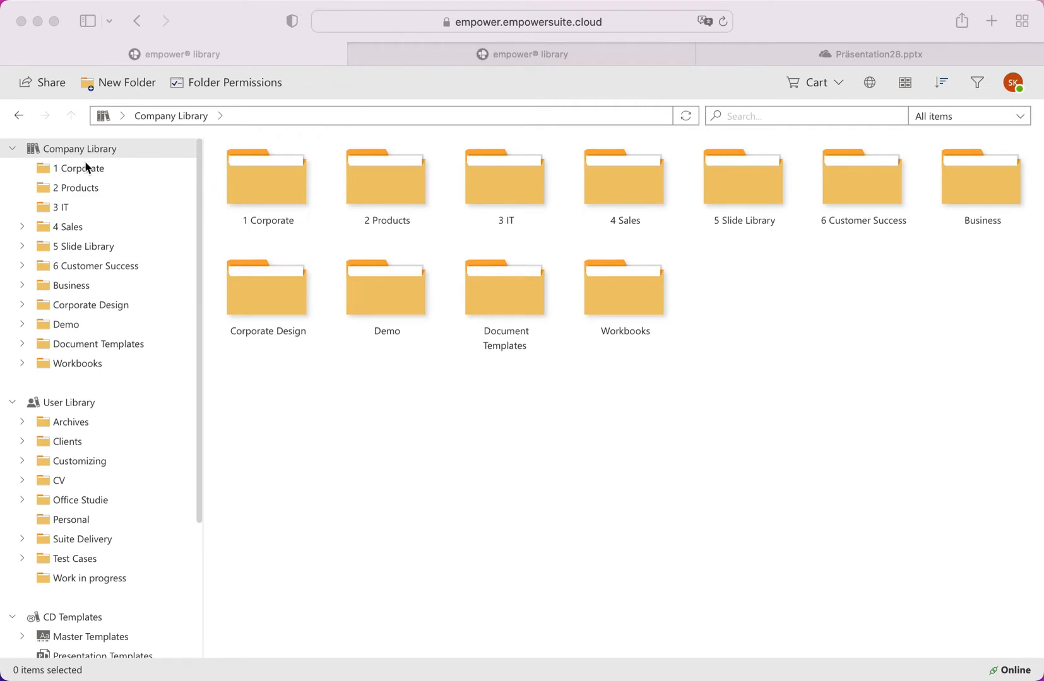
mouse_move(63, 336)
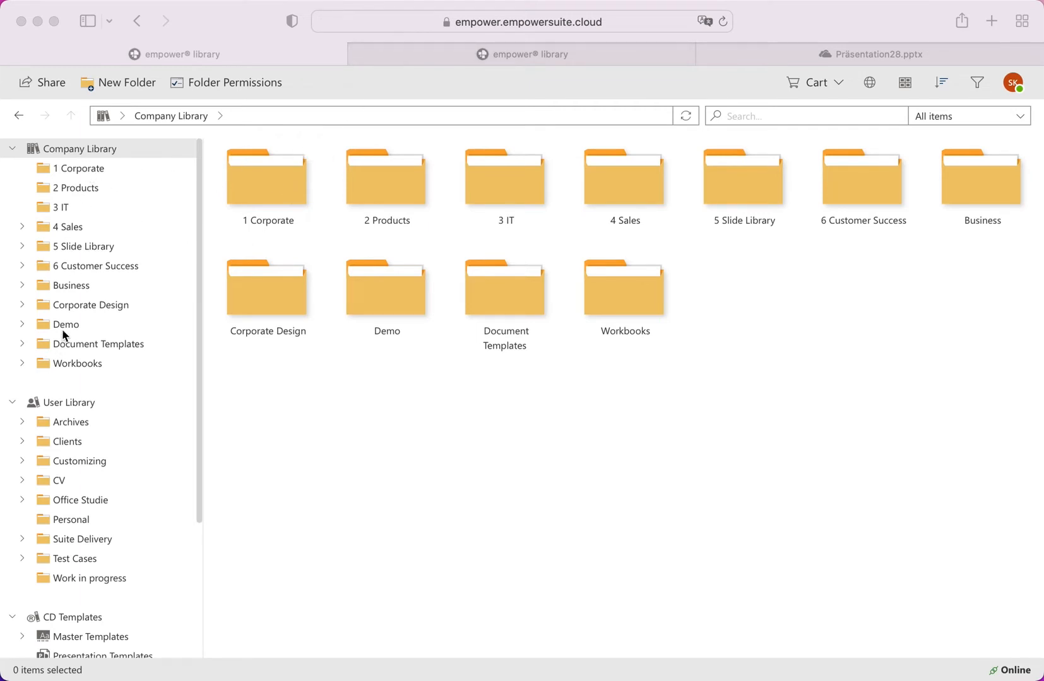
mouse_move(90, 411)
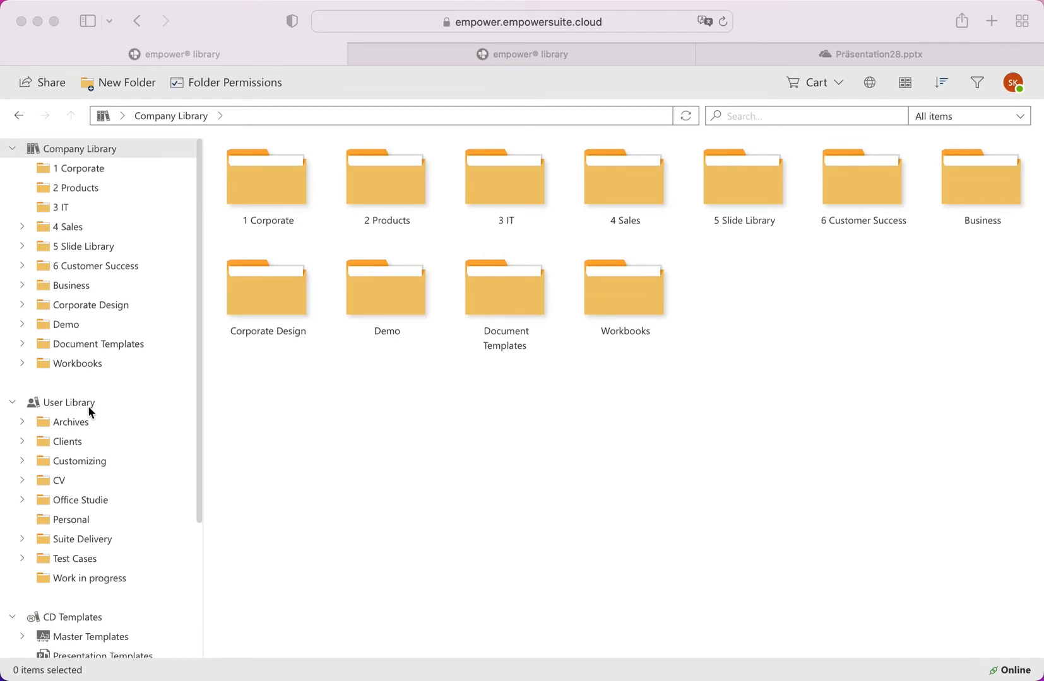
mouse_move(92, 618)
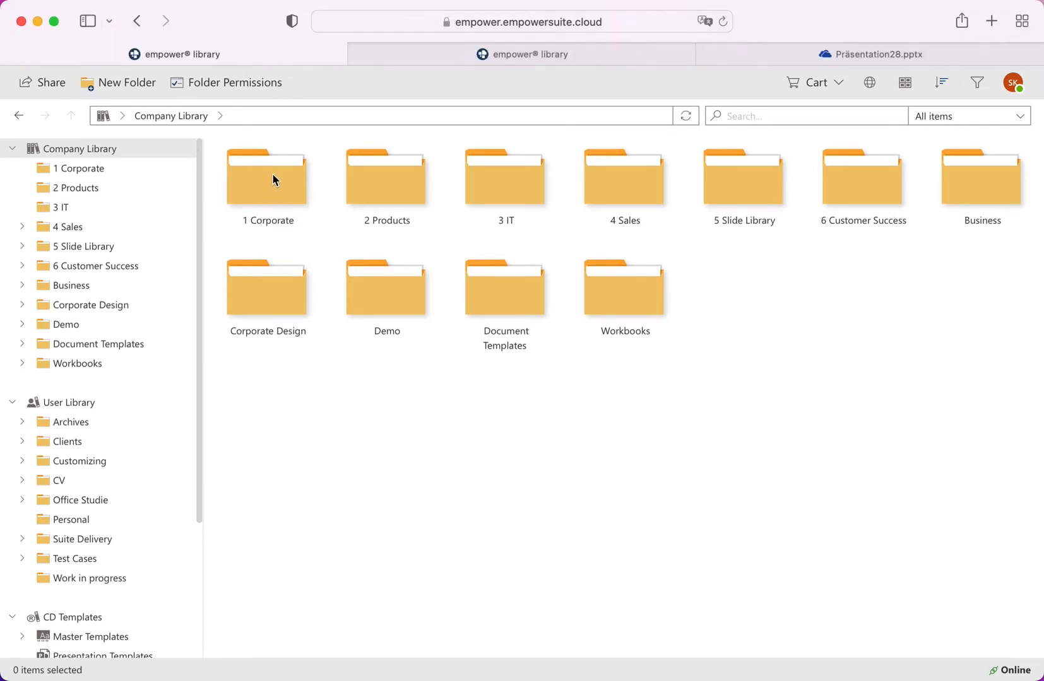
Browse the eight slides of the empower Company deck inside 1 Corporate, then go back to the folder
double_click(266, 177)
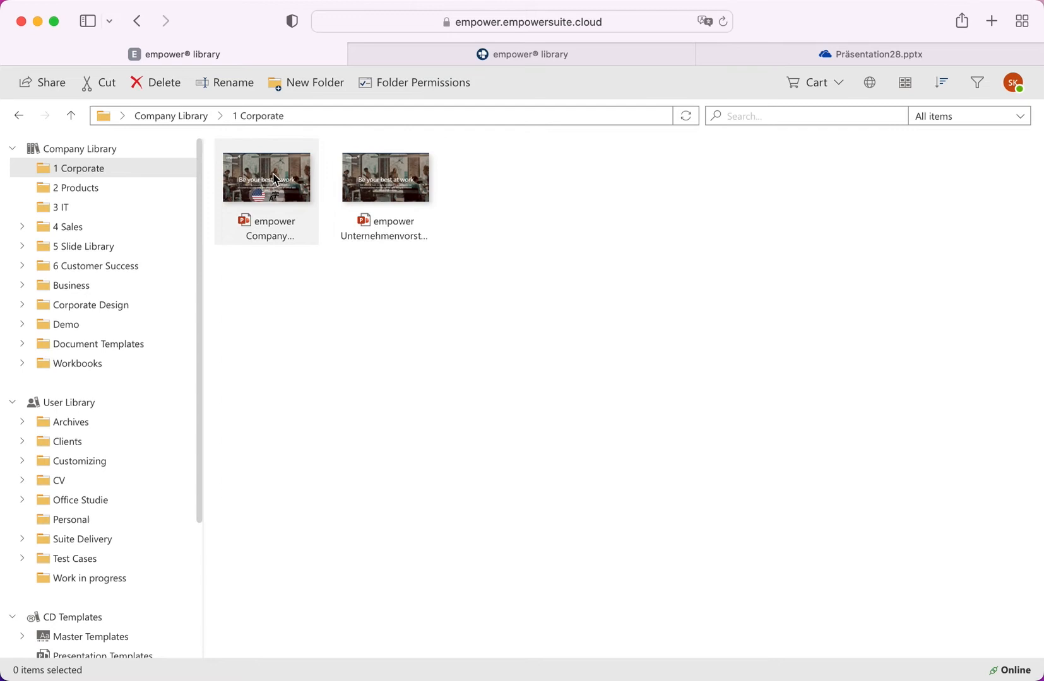
double_click(265, 177)
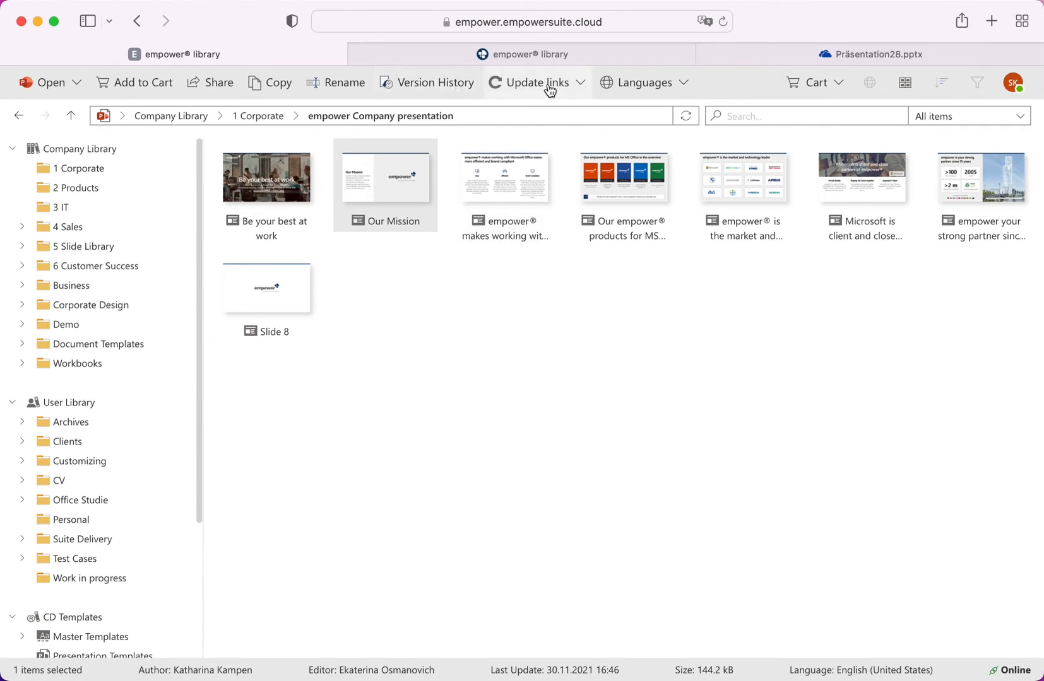
mouse_move(645, 91)
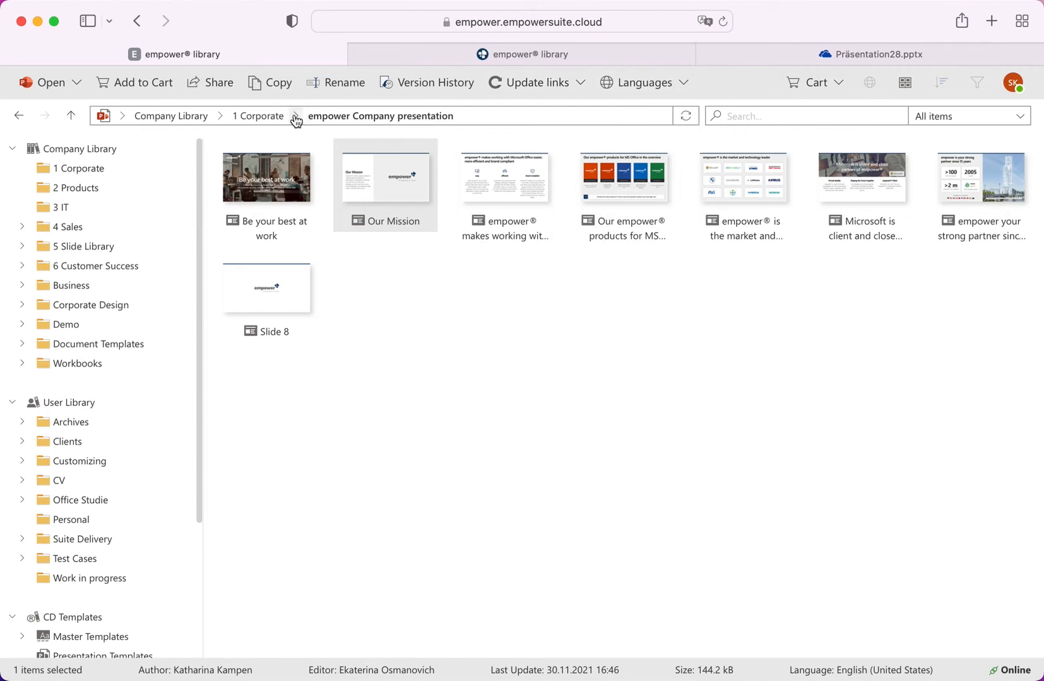
left_click(258, 116)
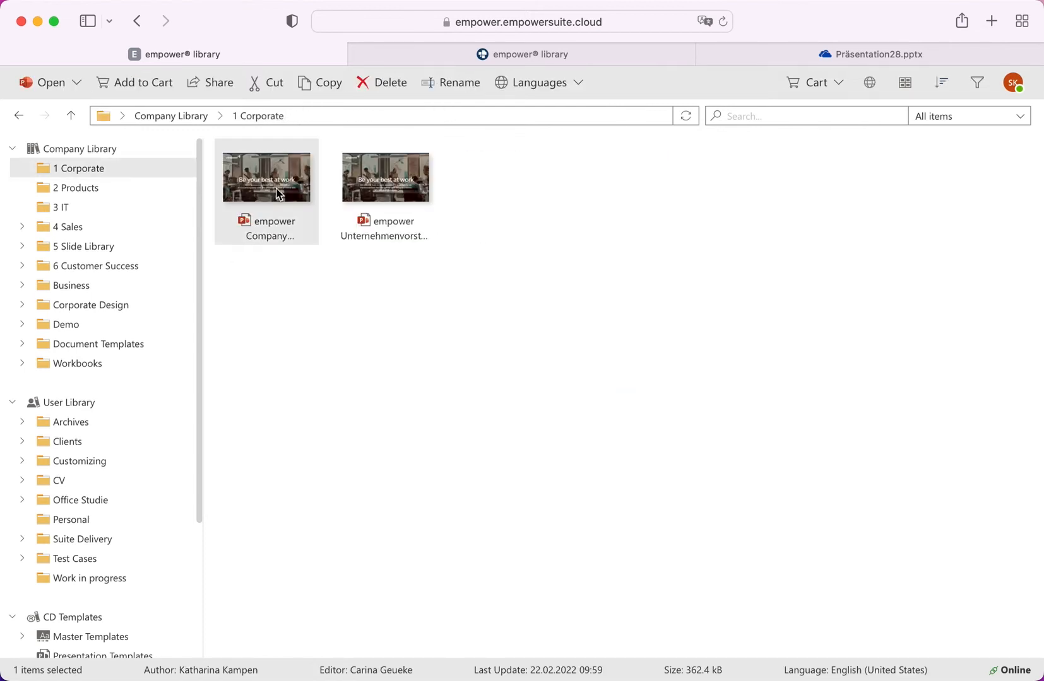
Show the Open choices for the selected company deck: desktop app or download
left_click(42, 82)
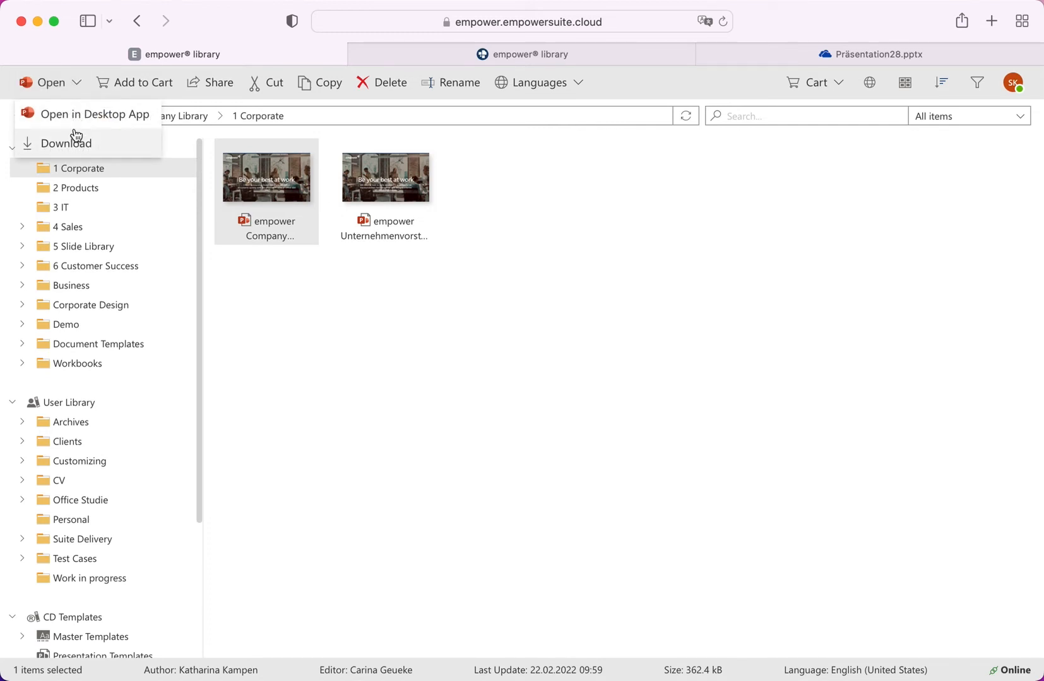
mouse_move(87, 142)
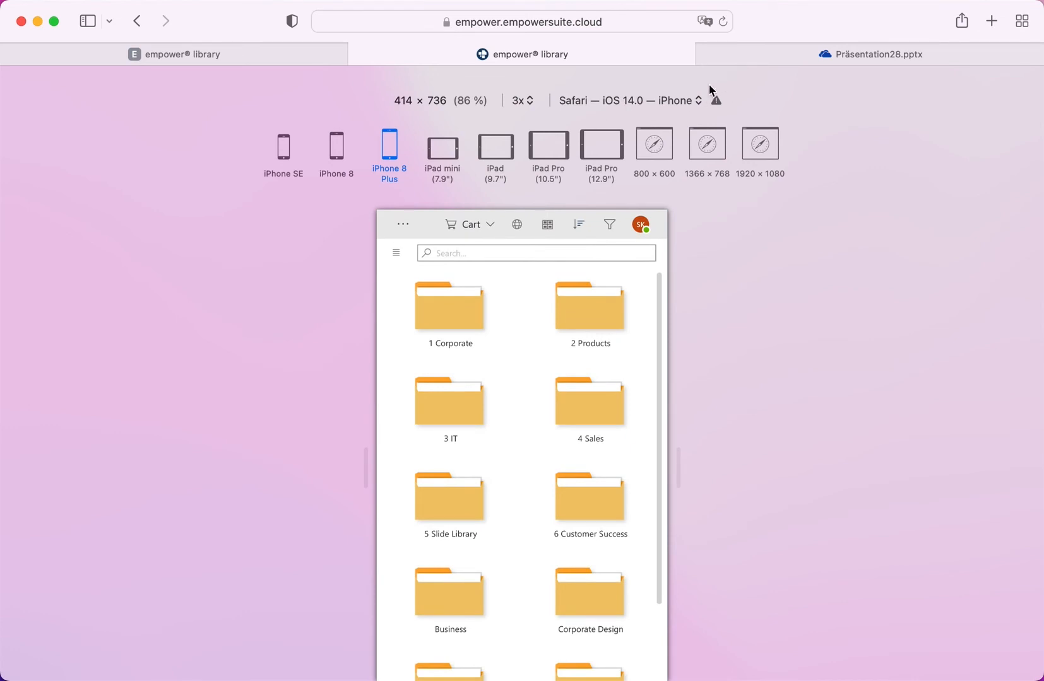
mouse_move(757, 73)
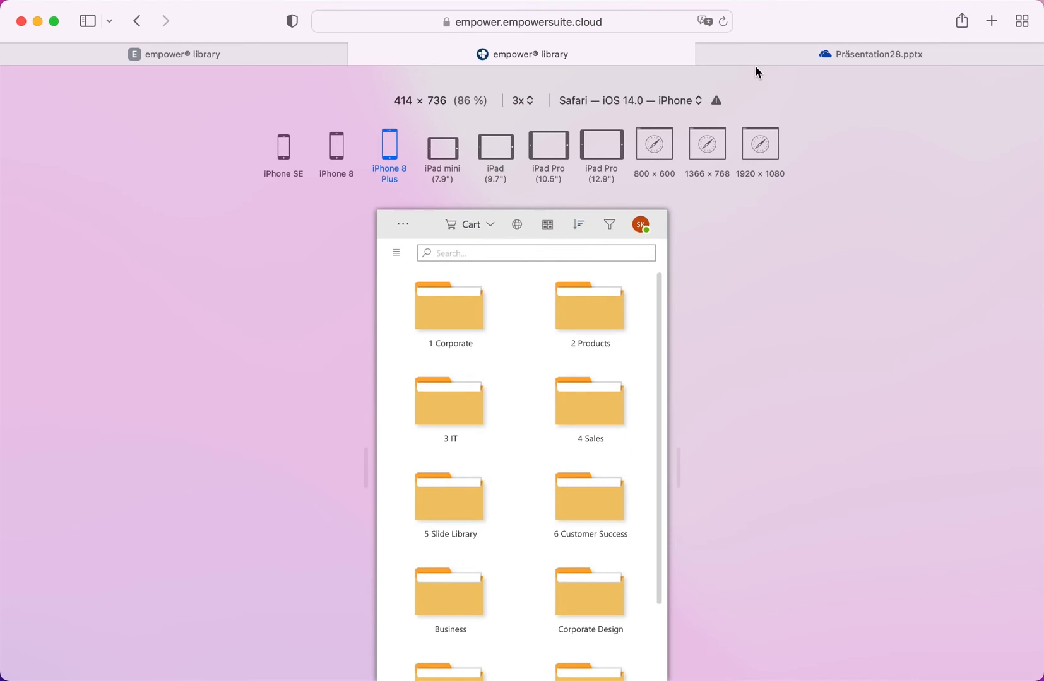
mouse_move(869, 54)
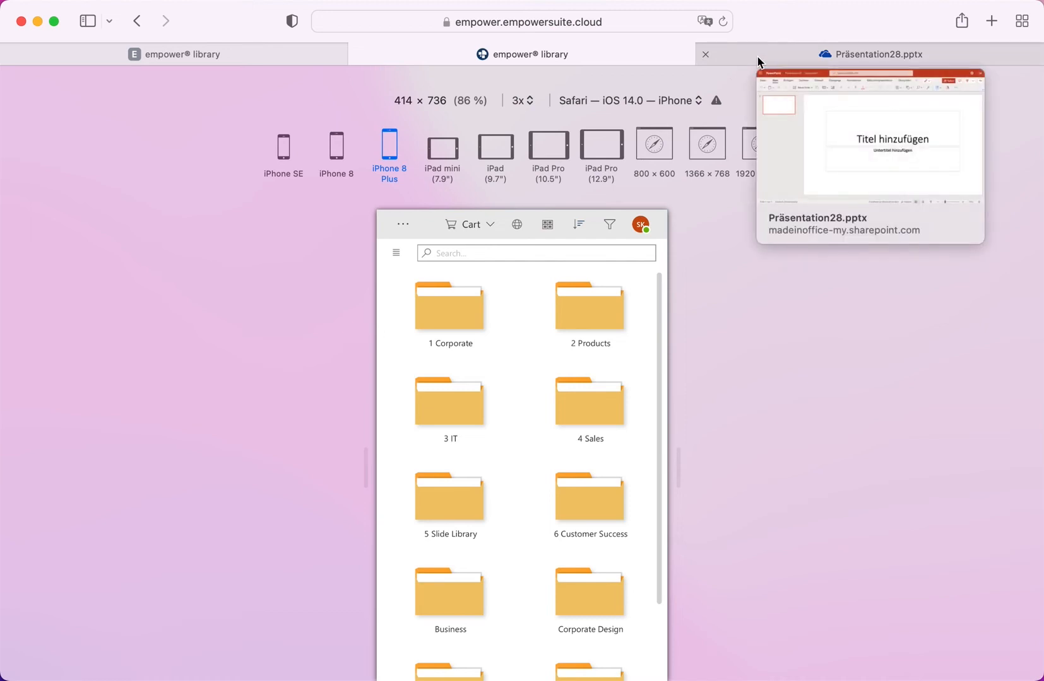
Switch from the phone-sized library preview to the Präsentation28.pptx tab in PowerPoint for the web
left_click(869, 54)
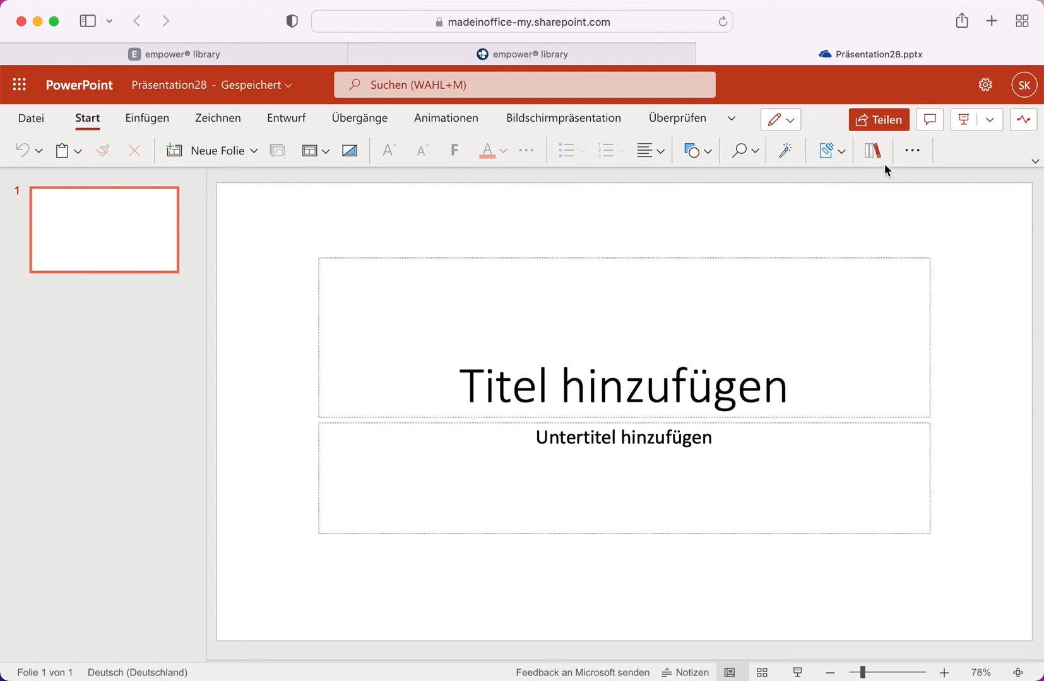
Launch the empower library add-in from the Start ribbon and enter its 1 Corporate folder
left_click(872, 150)
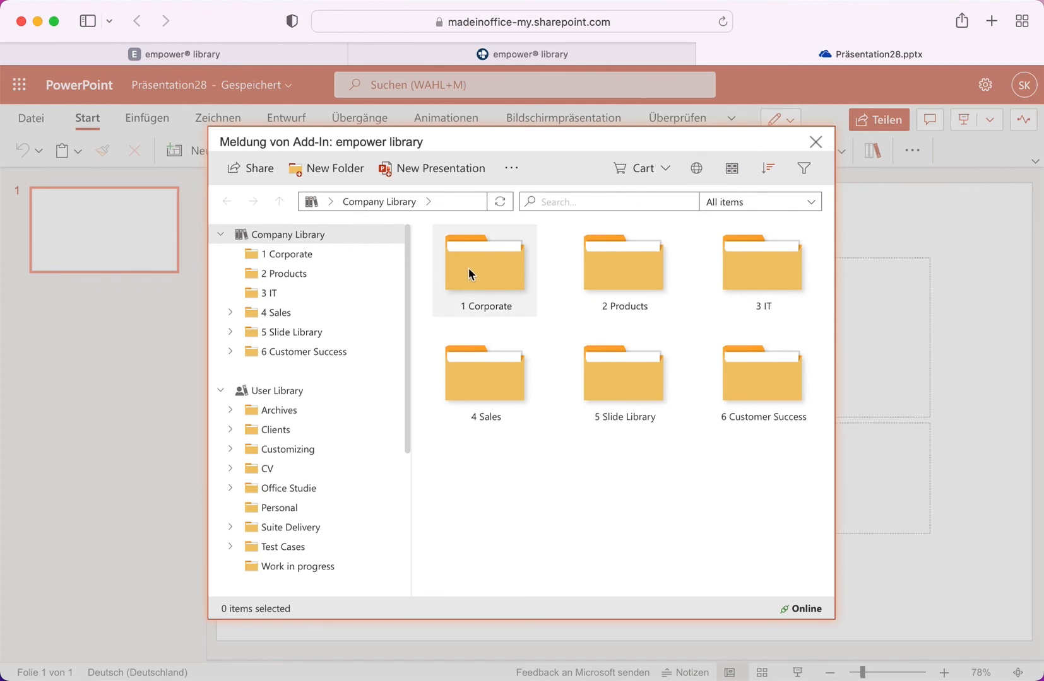
double_click(483, 270)
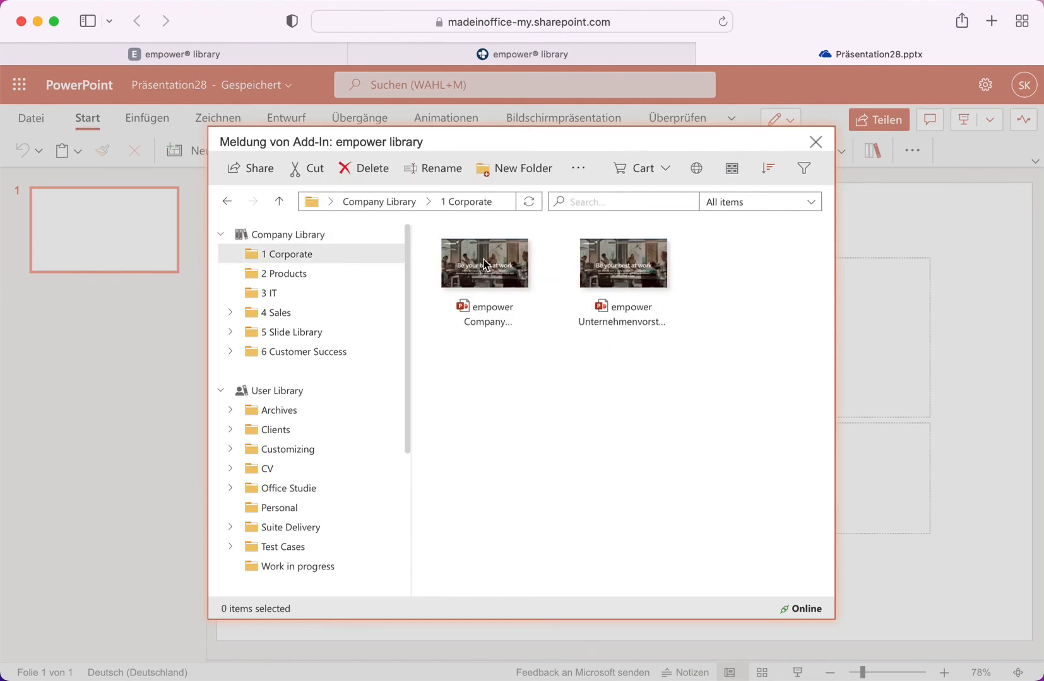
View the company deck's open choices in the add-in, then close it to leave the blank title slide
left_click(483, 263)
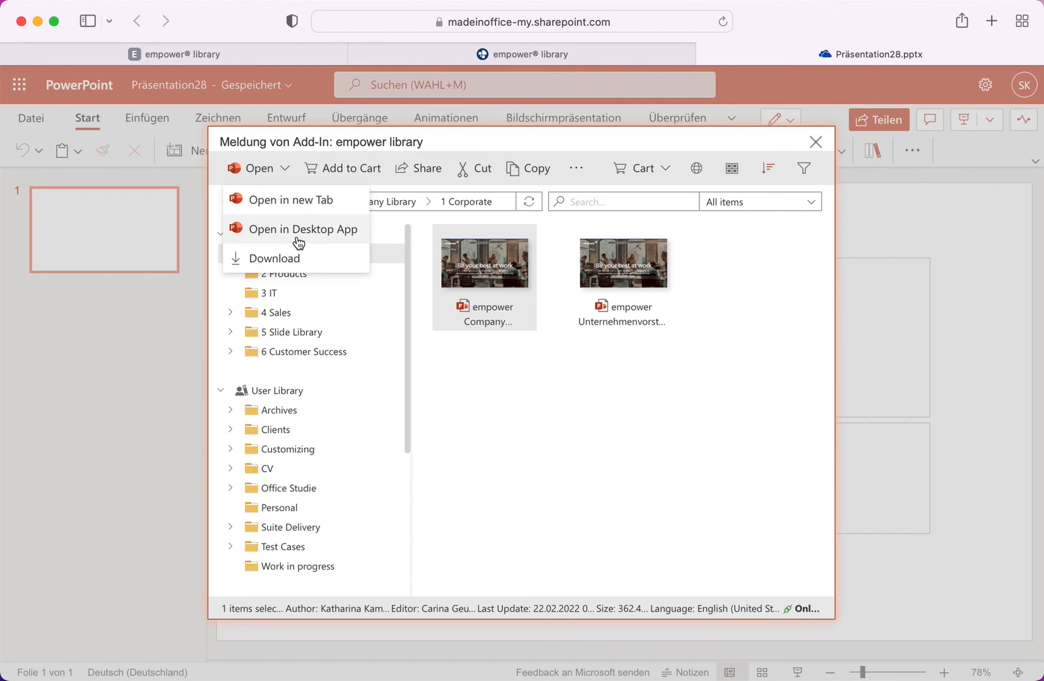
mouse_move(289, 200)
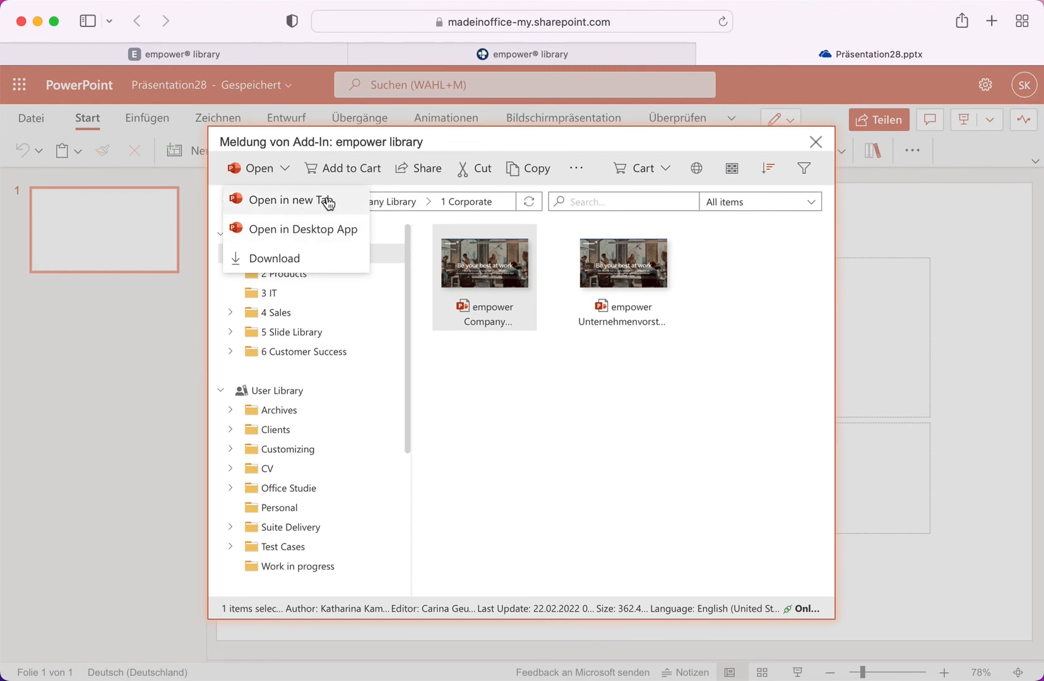
mouse_move(805, 165)
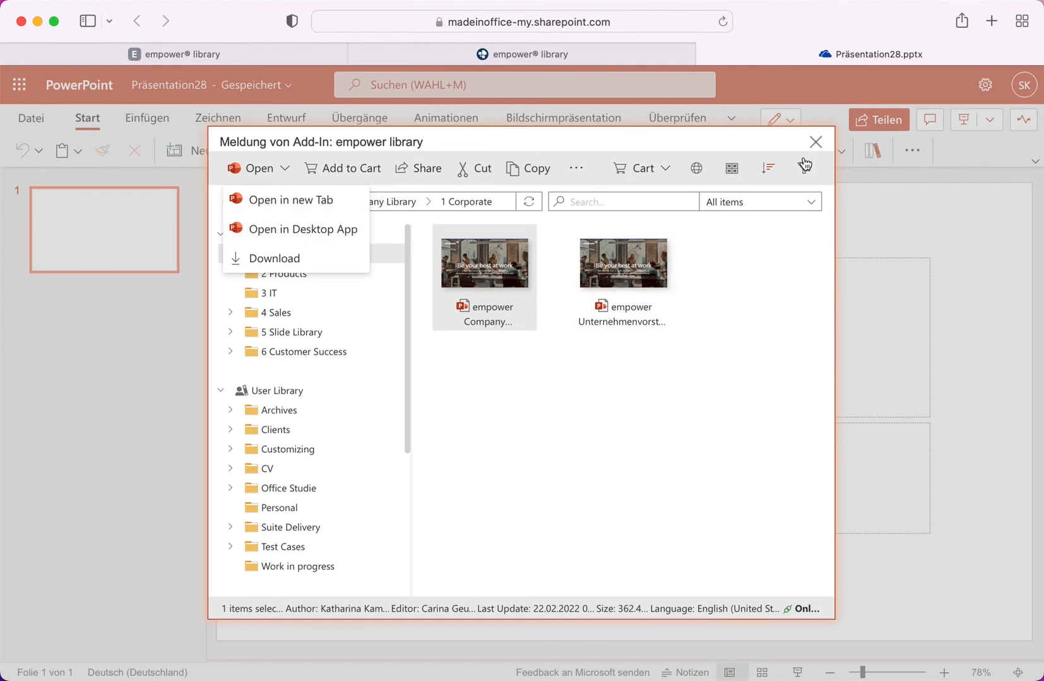
left_click(815, 142)
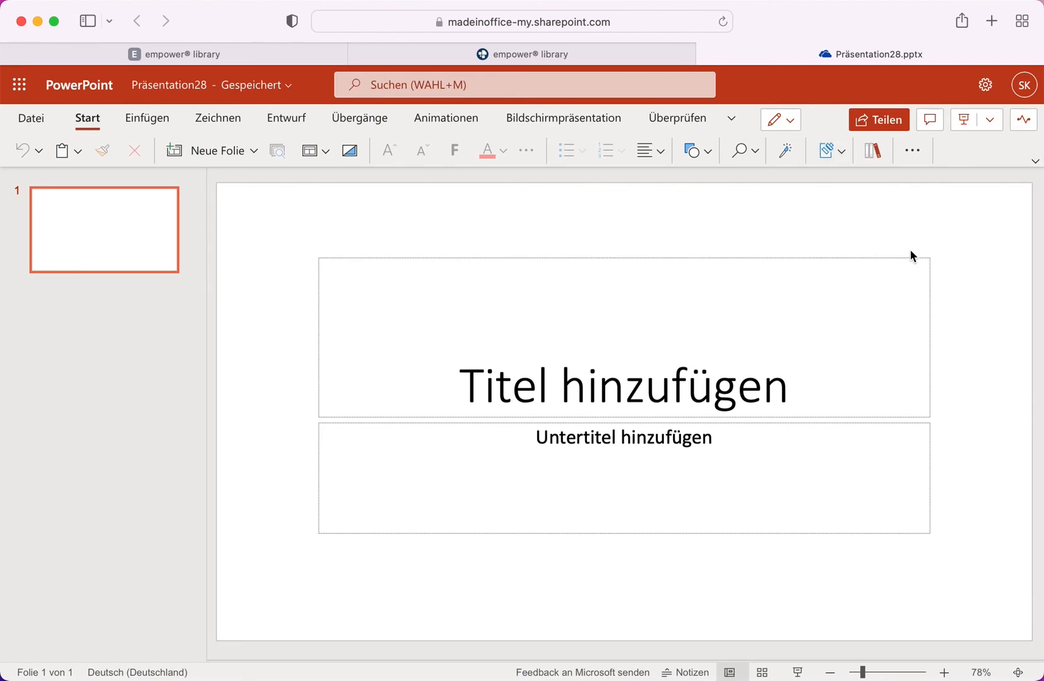